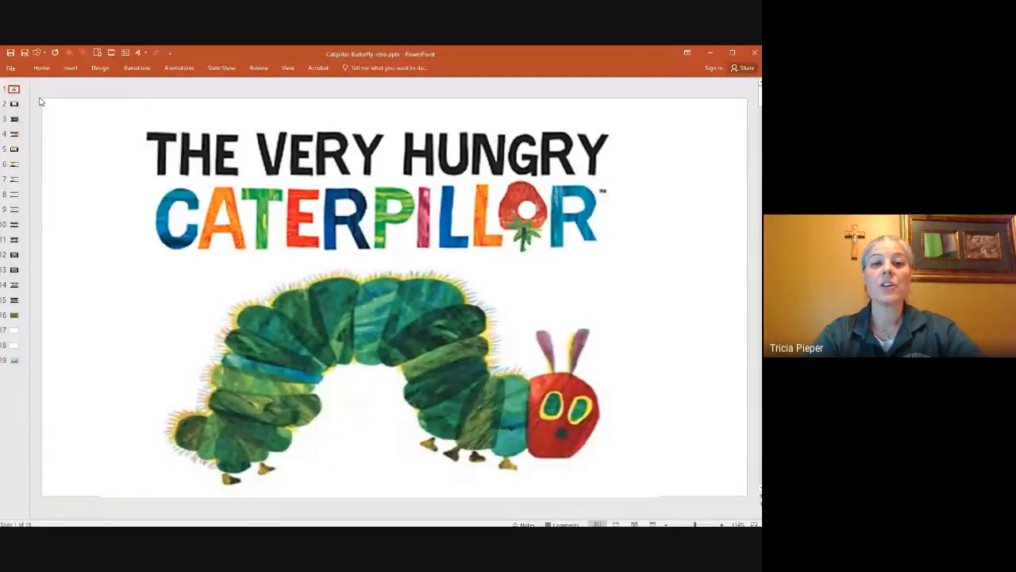
# Show slide 2, the book's title page by Eric Carle.
pyautogui.click(13, 104)
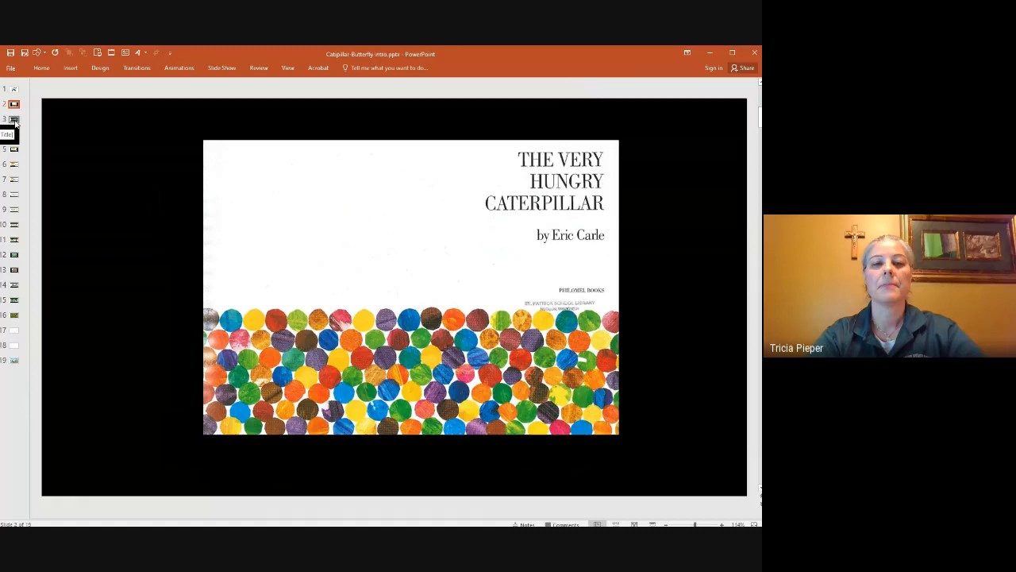
# Advance through the moonlit egg-on-a-leaf page to the sunny Sunday morning hatching page.
pyautogui.click(12, 120)
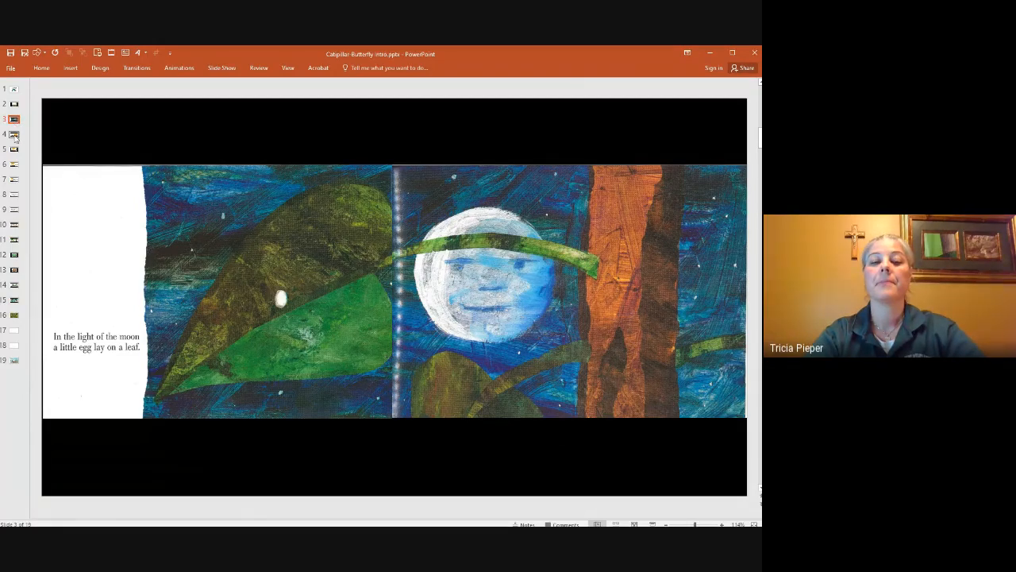
pyautogui.moveTo(15, 135)
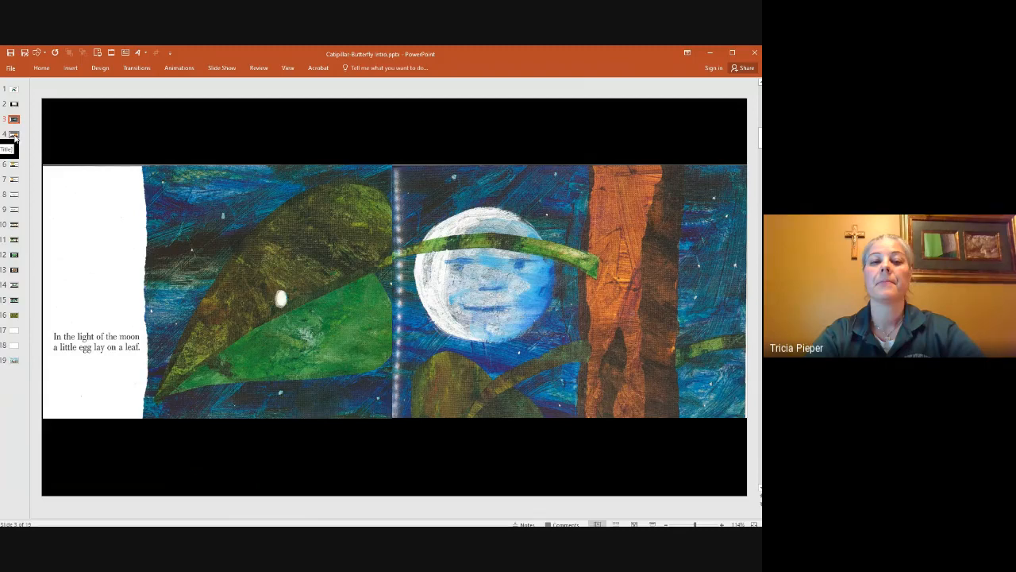
pyautogui.click(13, 133)
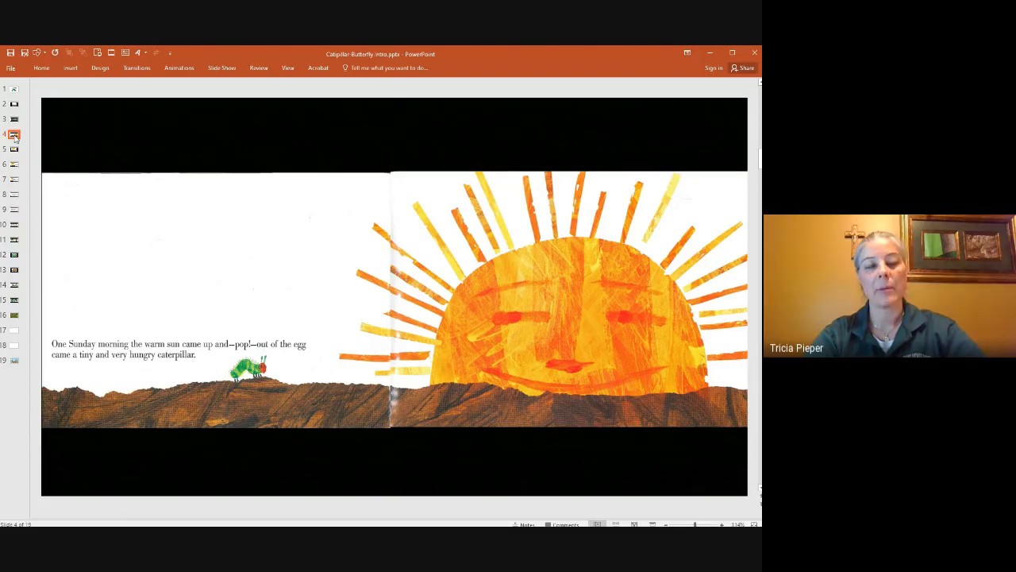
pyautogui.click(12, 149)
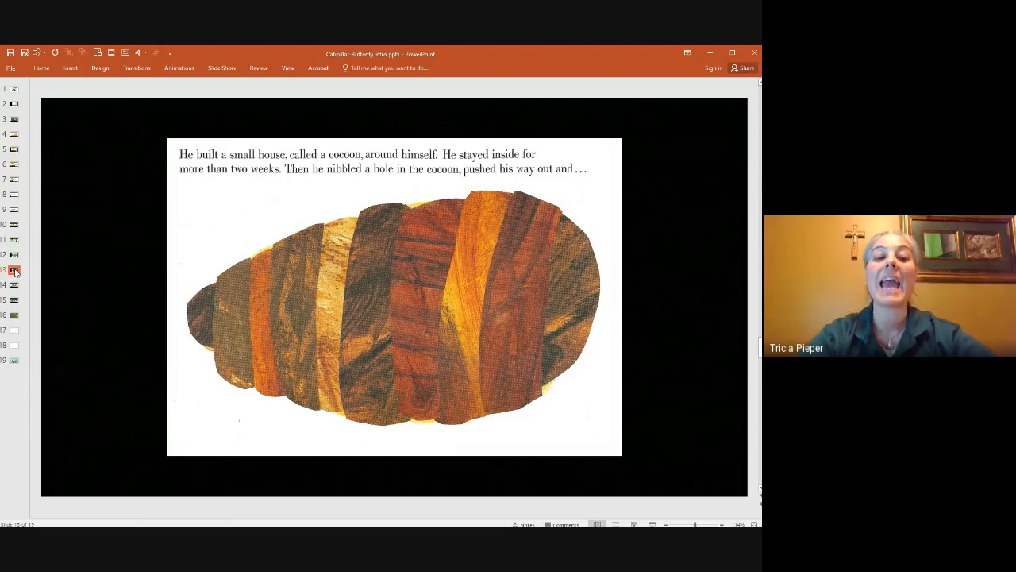
# Select the next slide thumbnail after the cocoon page to continue the story.
pyautogui.click(13, 284)
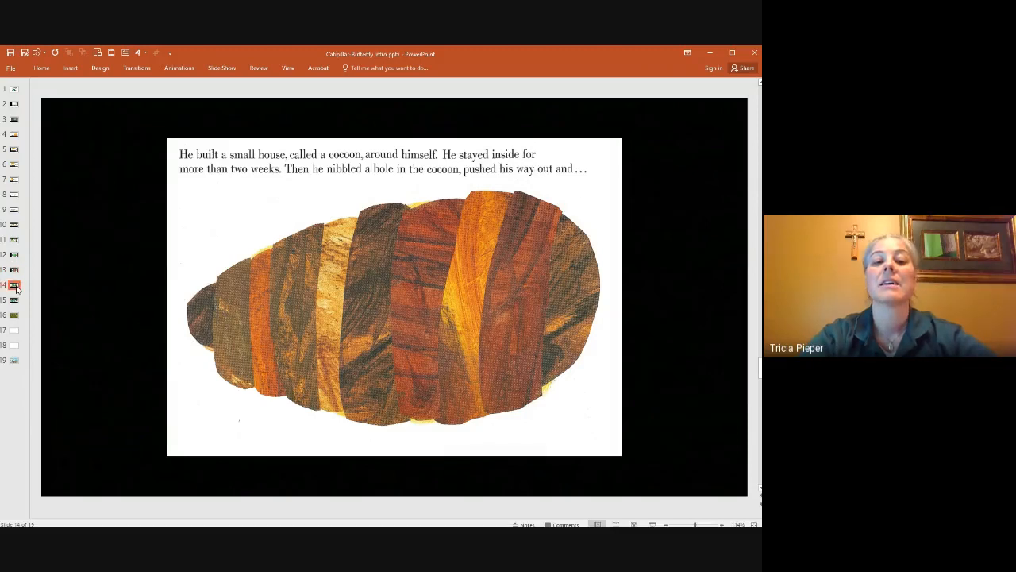